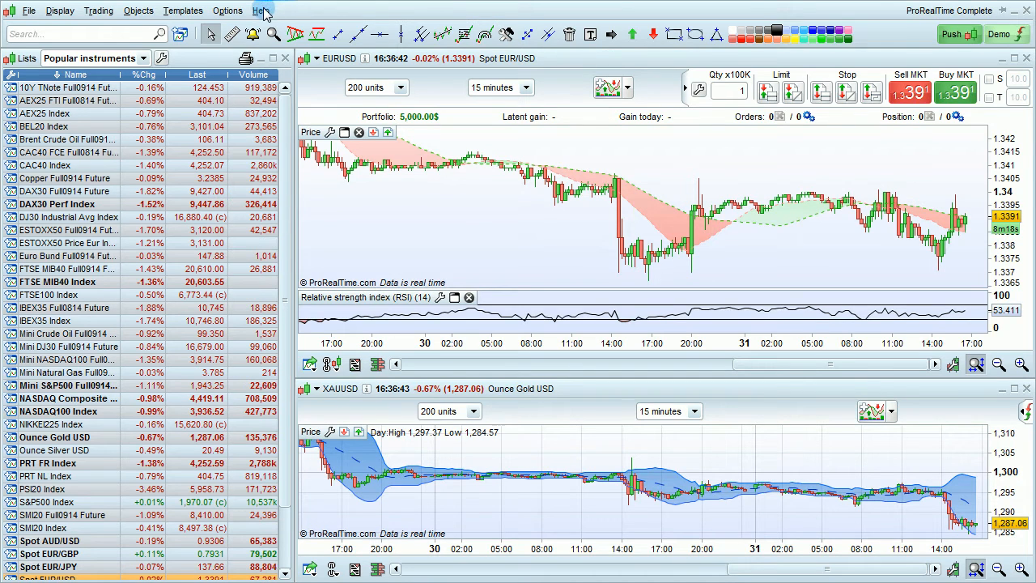
Open the Help menu to browse manuals, video tutorials, programming support and keyboard shortcuts.
{"action": "left_click", "coordinate": [261, 10]}
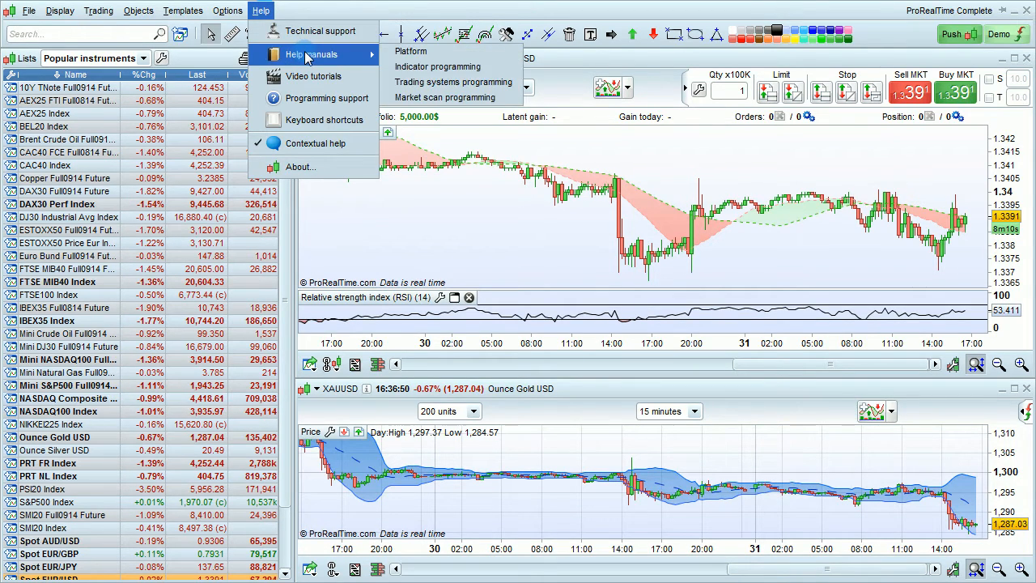
{"action": "mouse_move", "coordinate": [371, 58]}
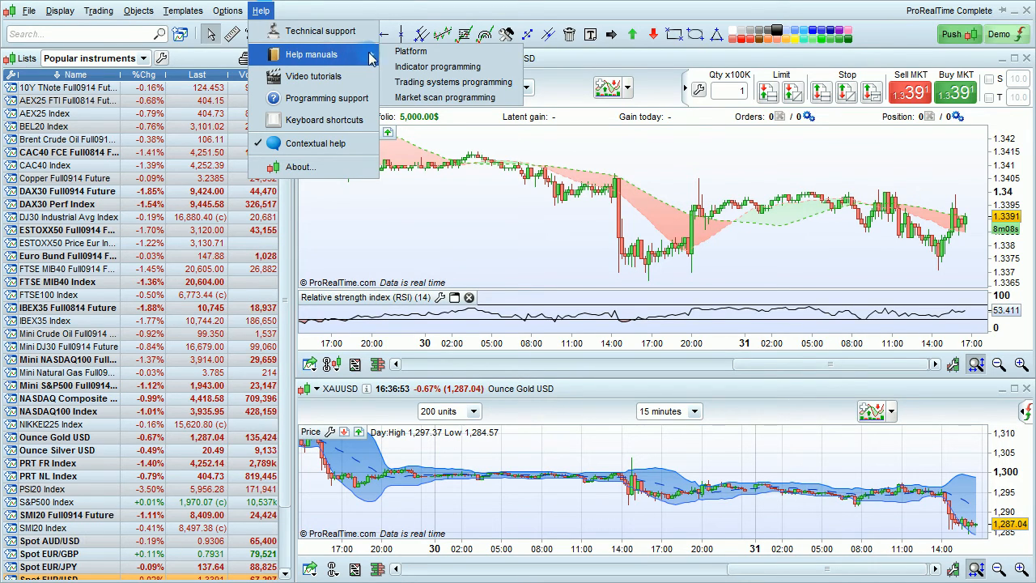
{"action": "mouse_move", "coordinate": [438, 66]}
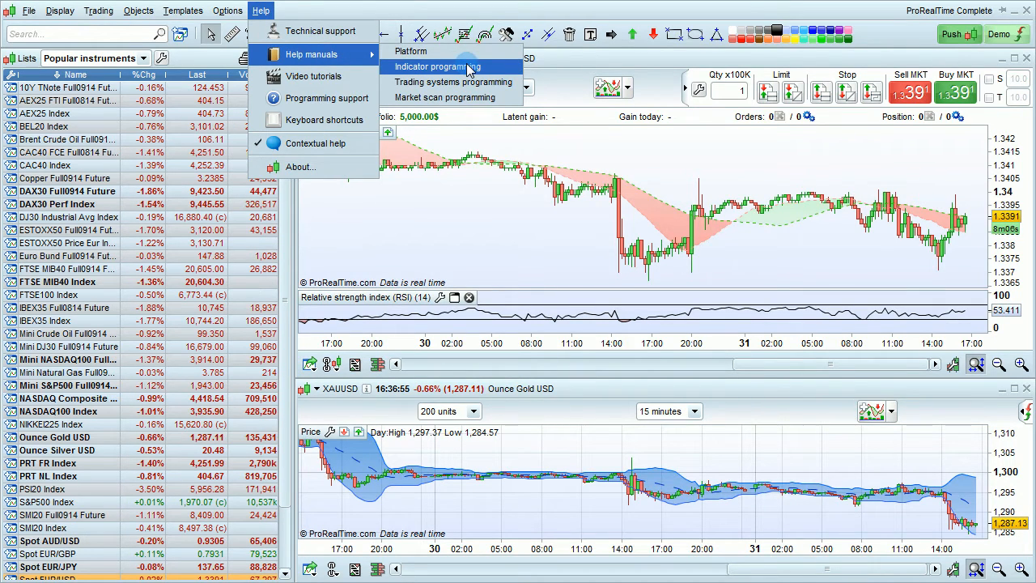
{"action": "mouse_move", "coordinate": [454, 82]}
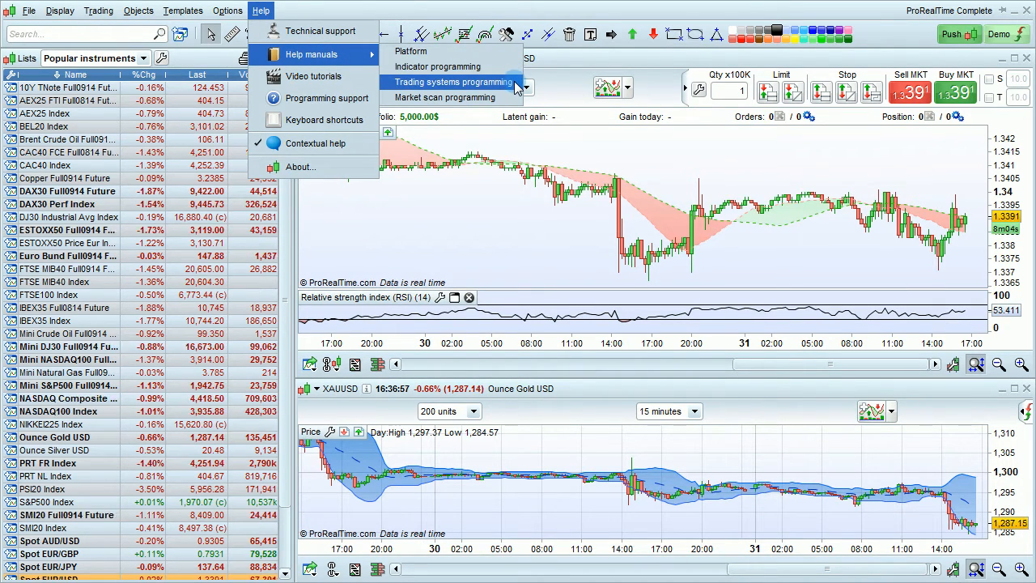
{"action": "mouse_move", "coordinate": [452, 97]}
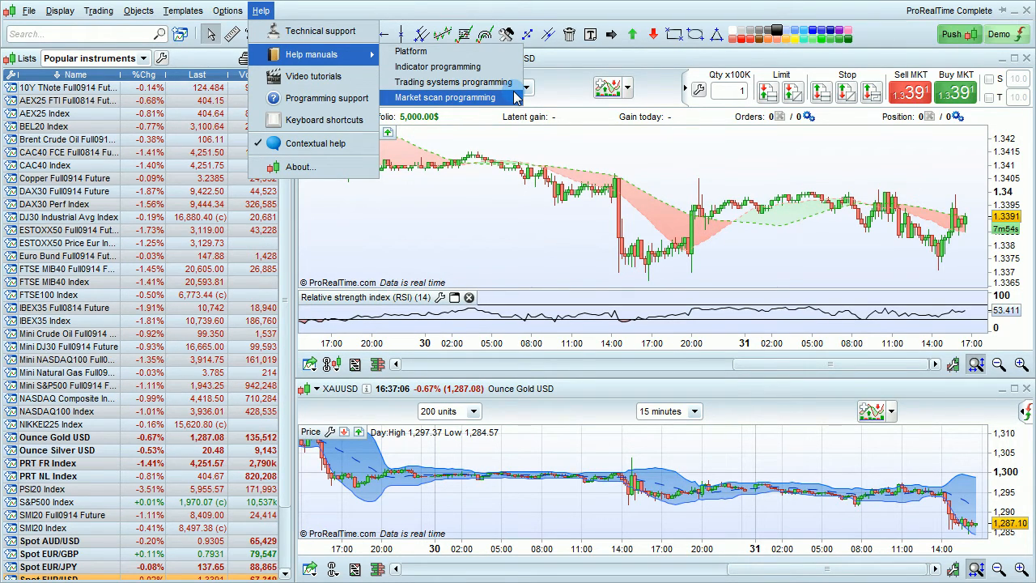
{"action": "mouse_move", "coordinate": [313, 75]}
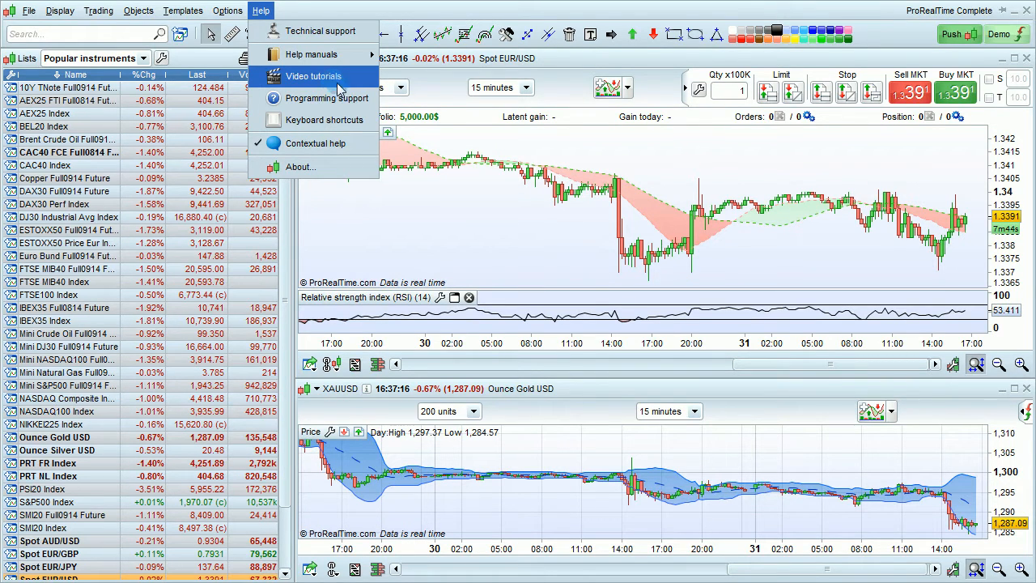
{"action": "mouse_move", "coordinate": [328, 98]}
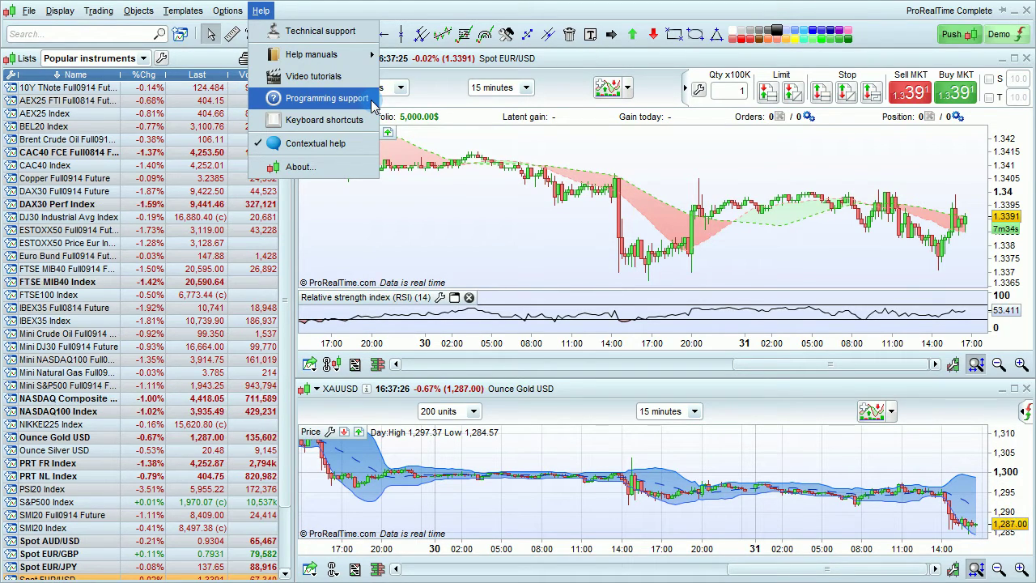
{"action": "mouse_move", "coordinate": [323, 120]}
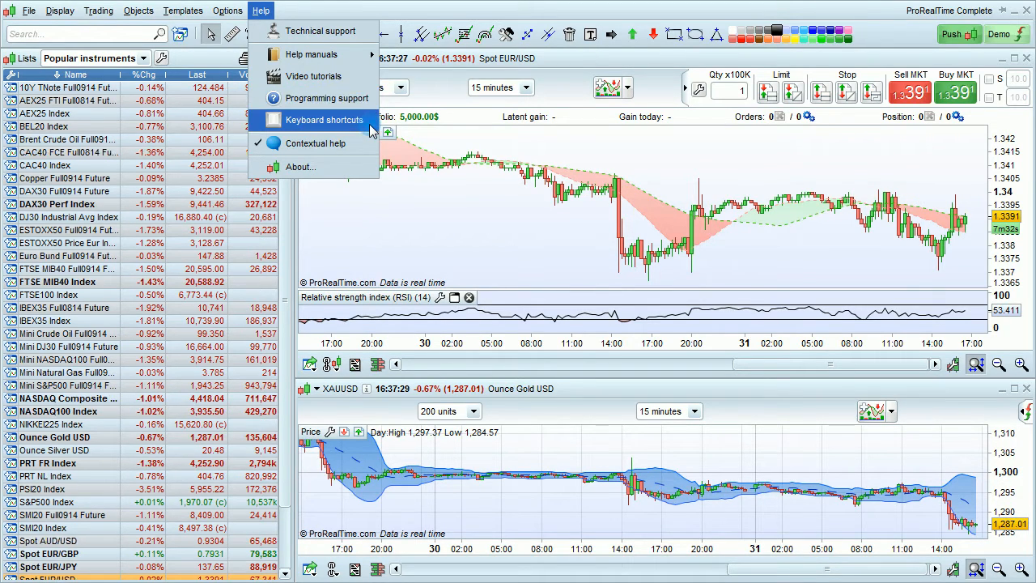
Show the keyboard shortcuts reference for files, display, trading, templates, charts and windows.
{"action": "left_click", "coordinate": [323, 120]}
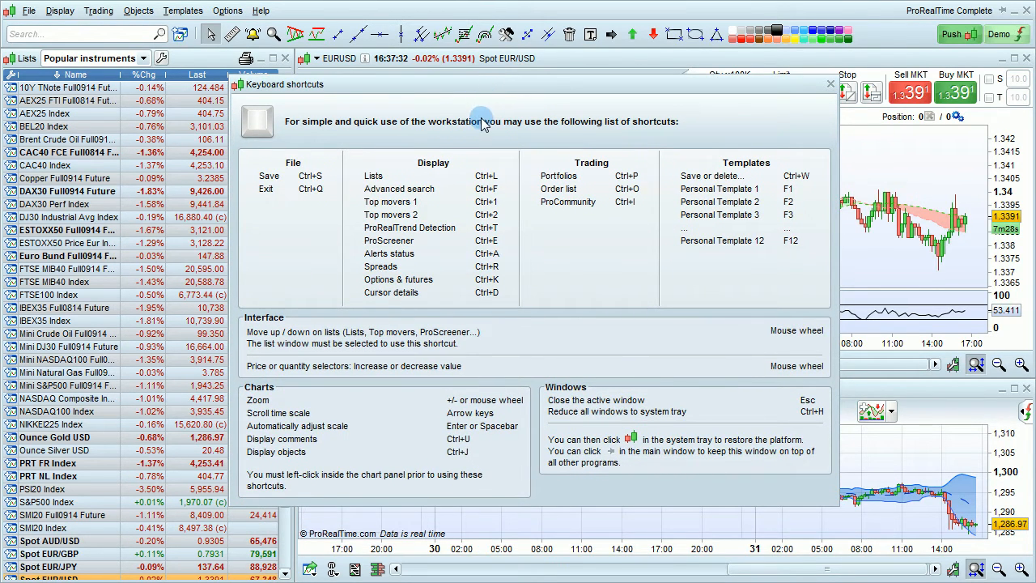
{"action": "mouse_move", "coordinate": [480, 148]}
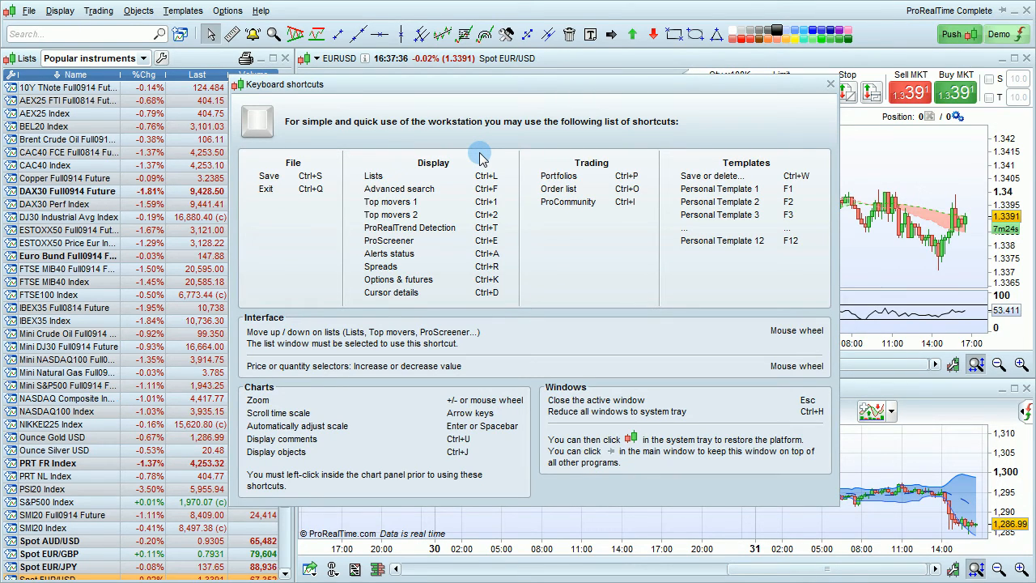
{"action": "mouse_move", "coordinate": [476, 219]}
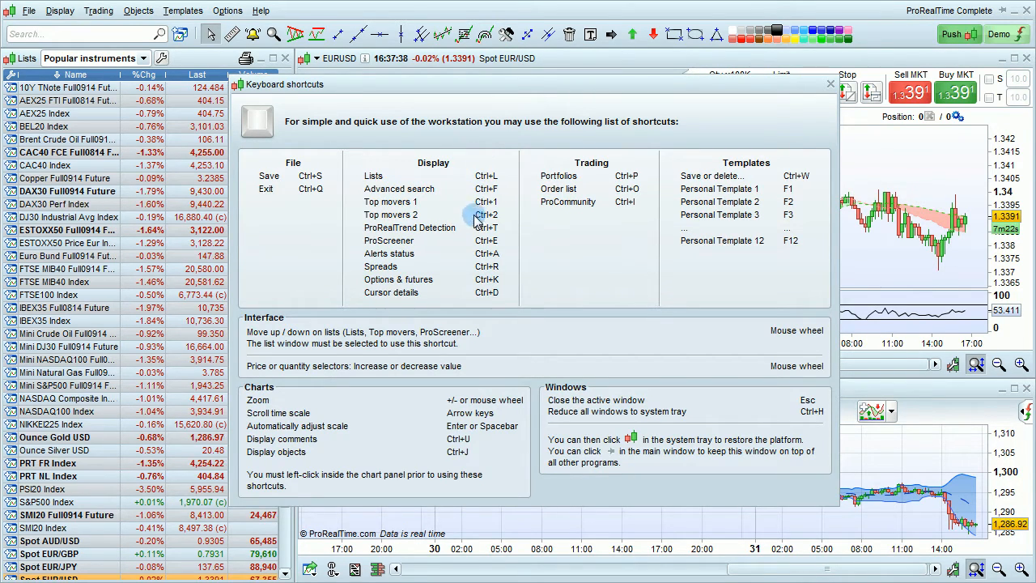
{"action": "mouse_move", "coordinate": [559, 251]}
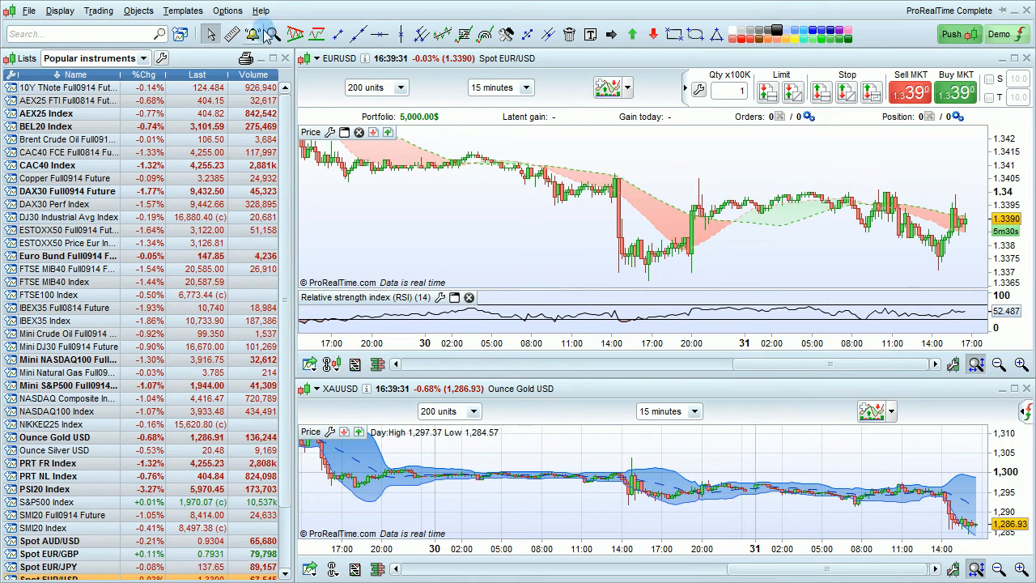
{"action": "left_click", "coordinate": [261, 10]}
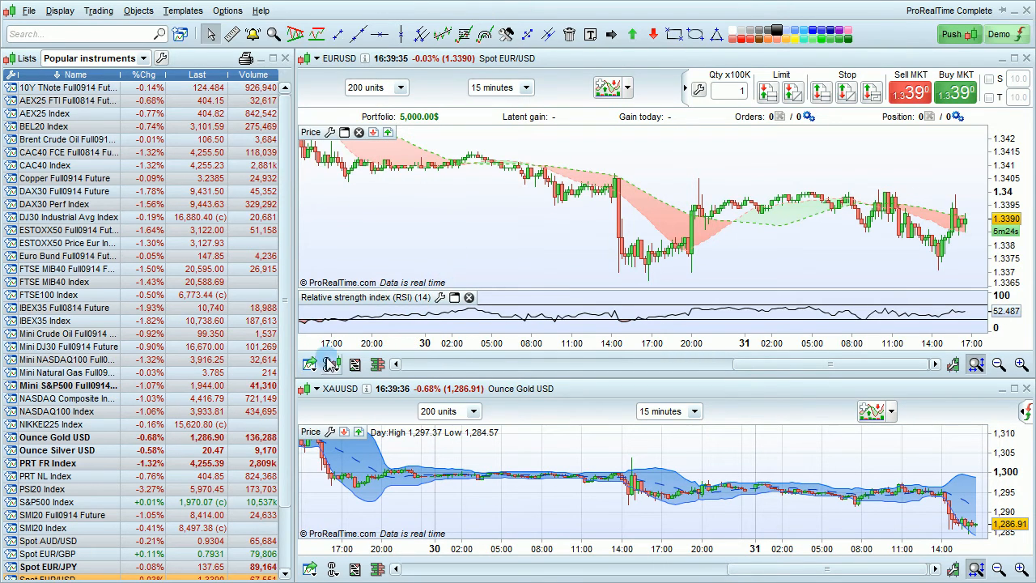
{"action": "mouse_move", "coordinate": [310, 364]}
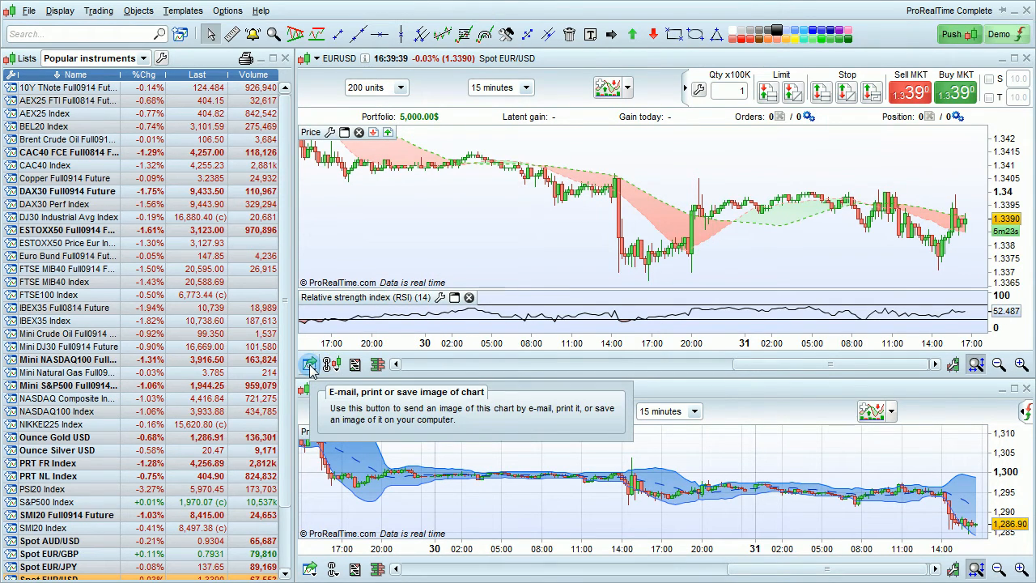
{"action": "mouse_move", "coordinate": [353, 364]}
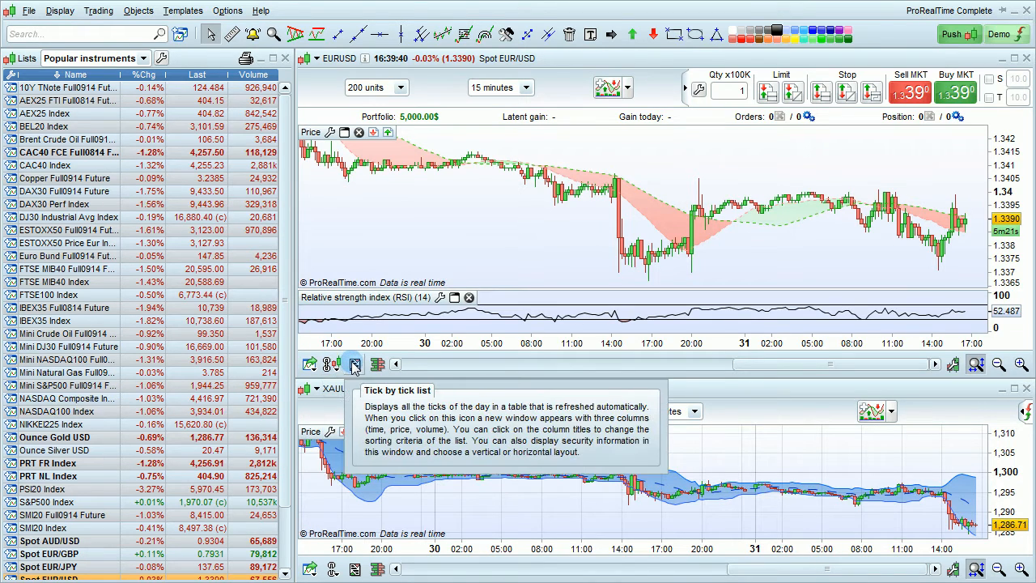
{"action": "mouse_move", "coordinate": [376, 364]}
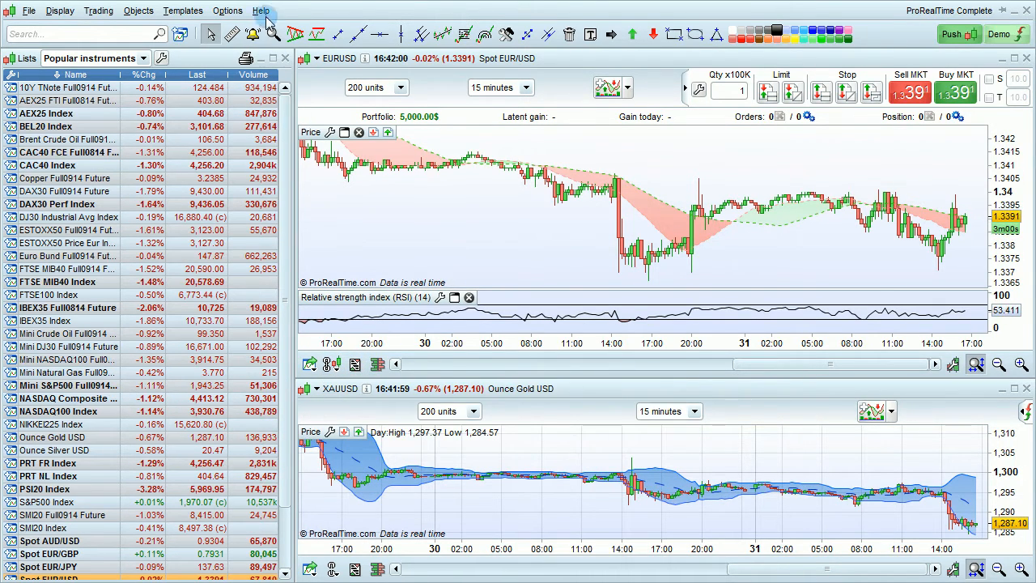
Open the Technical support request form from Help and send the report.
{"action": "left_click", "coordinate": [261, 10]}
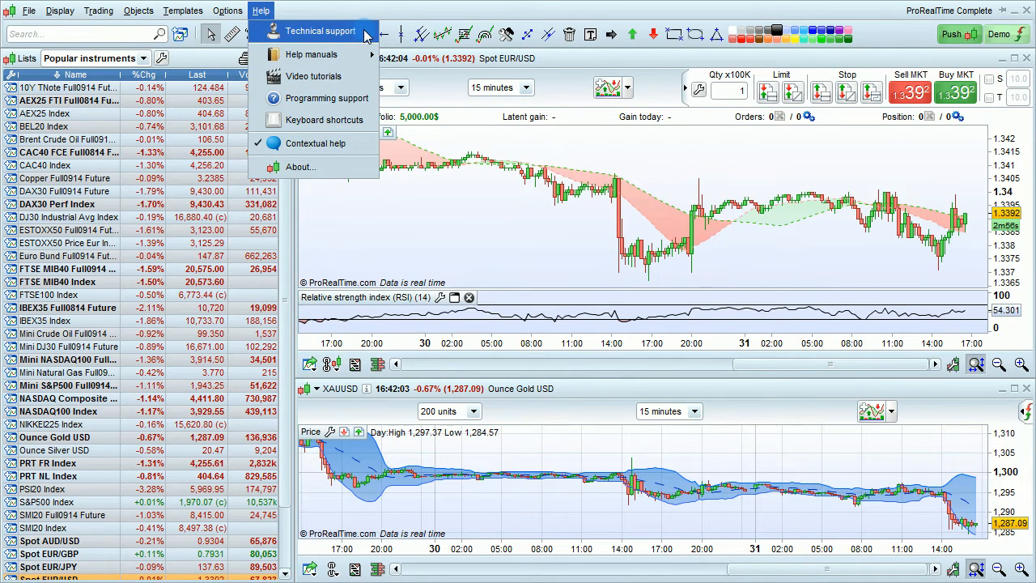
{"action": "left_click", "coordinate": [319, 30]}
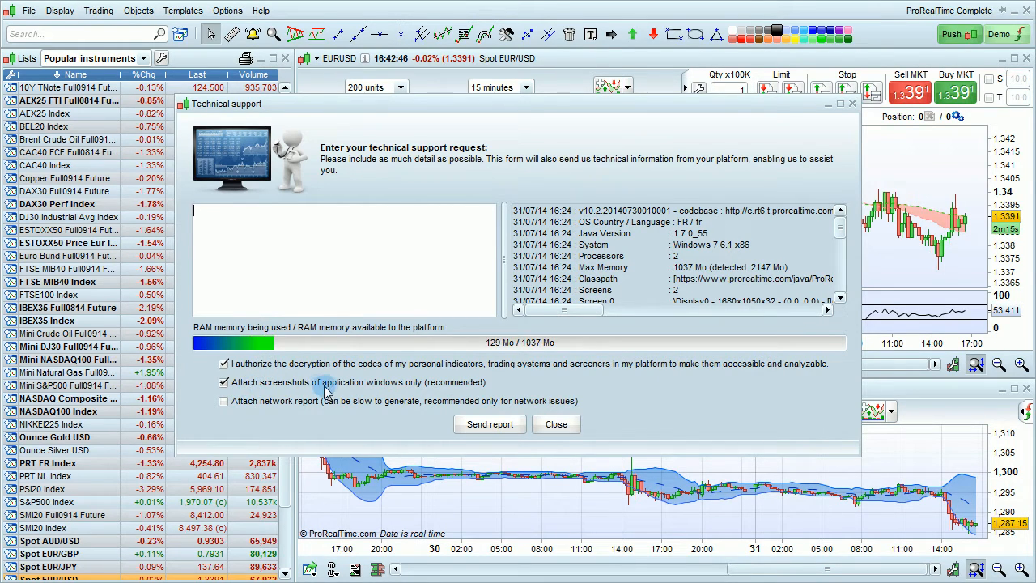
{"action": "mouse_move", "coordinate": [372, 391]}
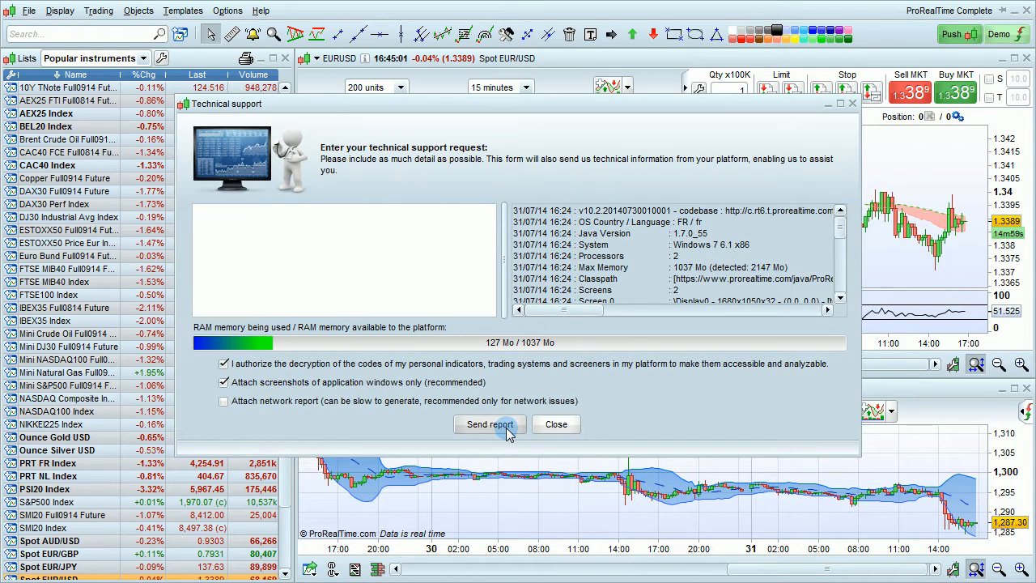
{"action": "left_click", "coordinate": [555, 424]}
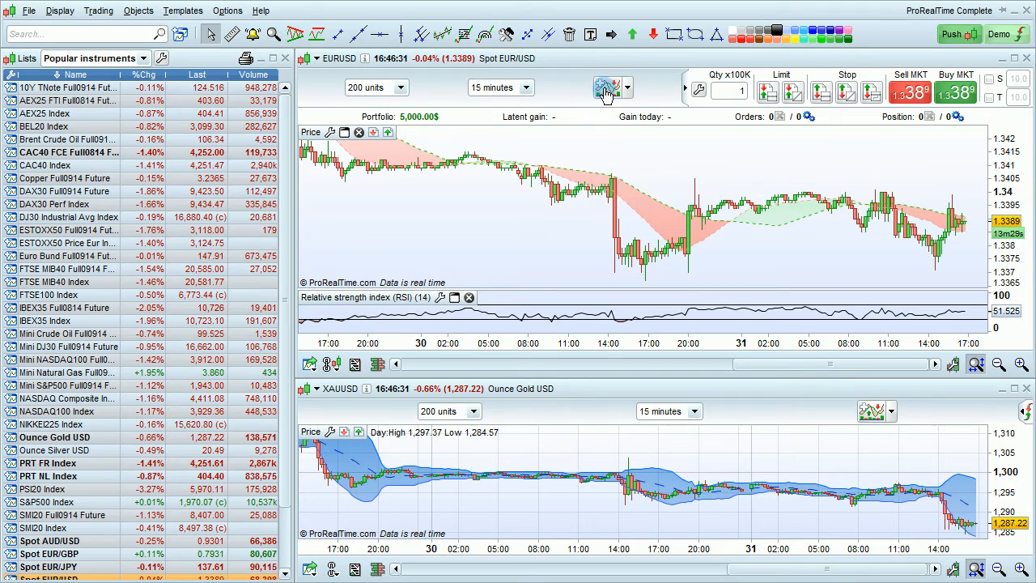
Create a new ProBuilder indicator and view Average True Range help under ProRealTime indicators.
{"action": "left_click", "coordinate": [606, 87]}
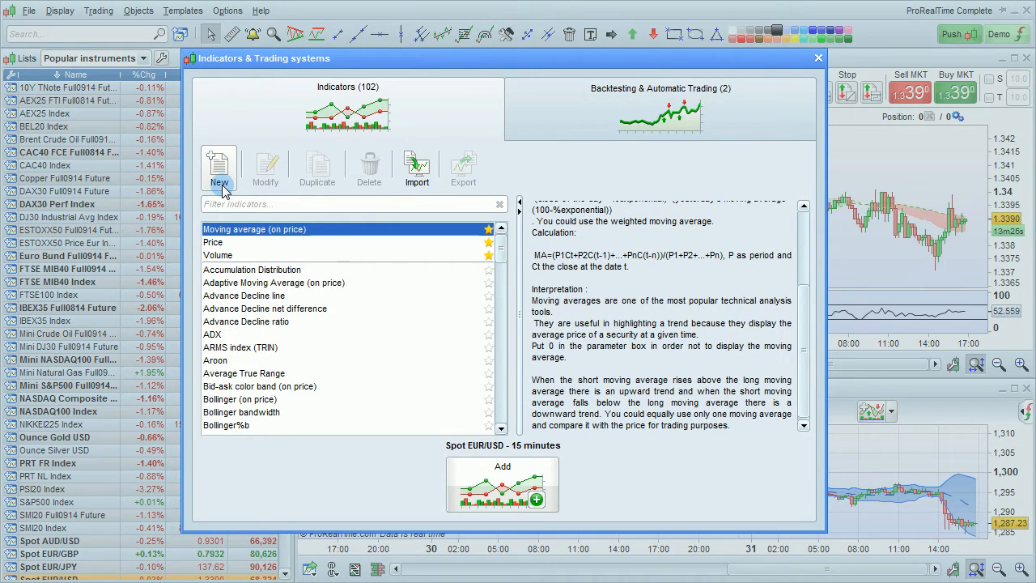
{"action": "left_click", "coordinate": [218, 170]}
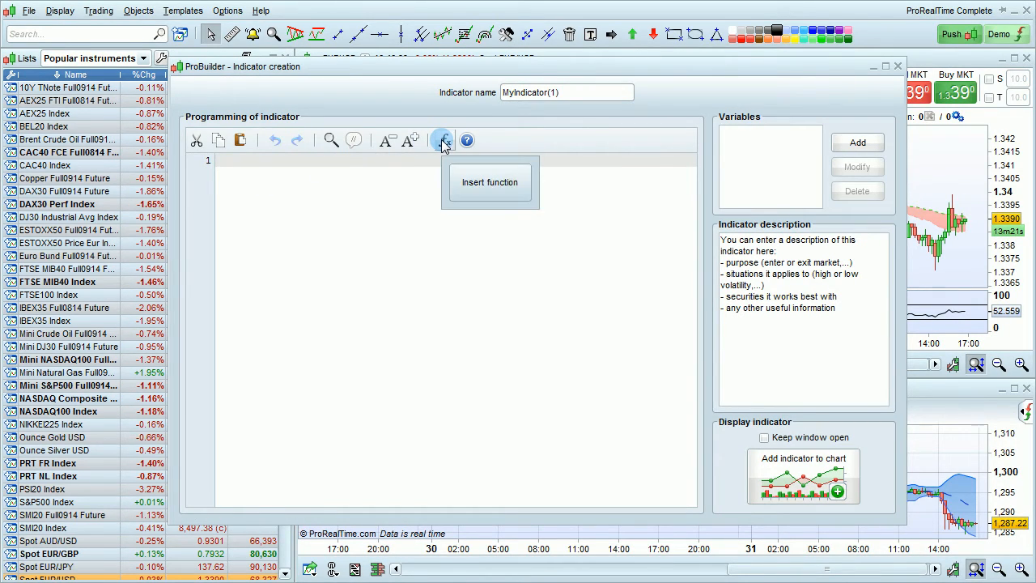
{"action": "left_click", "coordinate": [489, 181]}
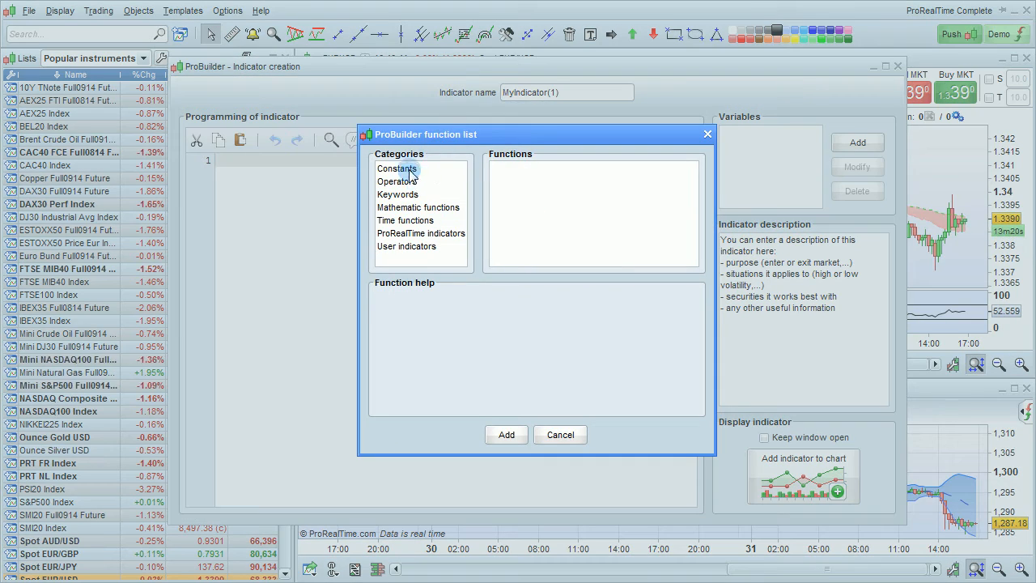
{"action": "left_click", "coordinate": [398, 194]}
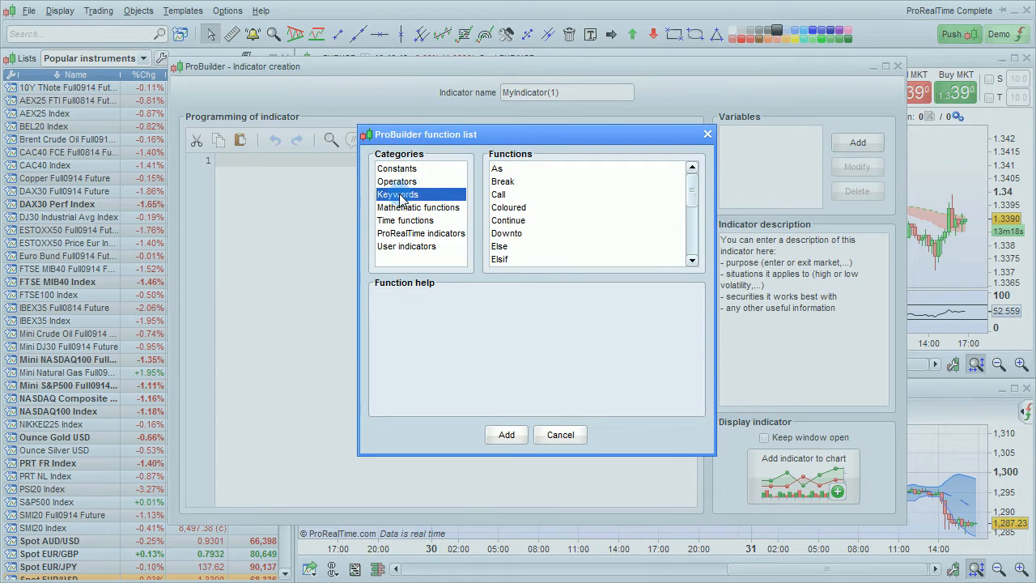
{"action": "left_click", "coordinate": [421, 233]}
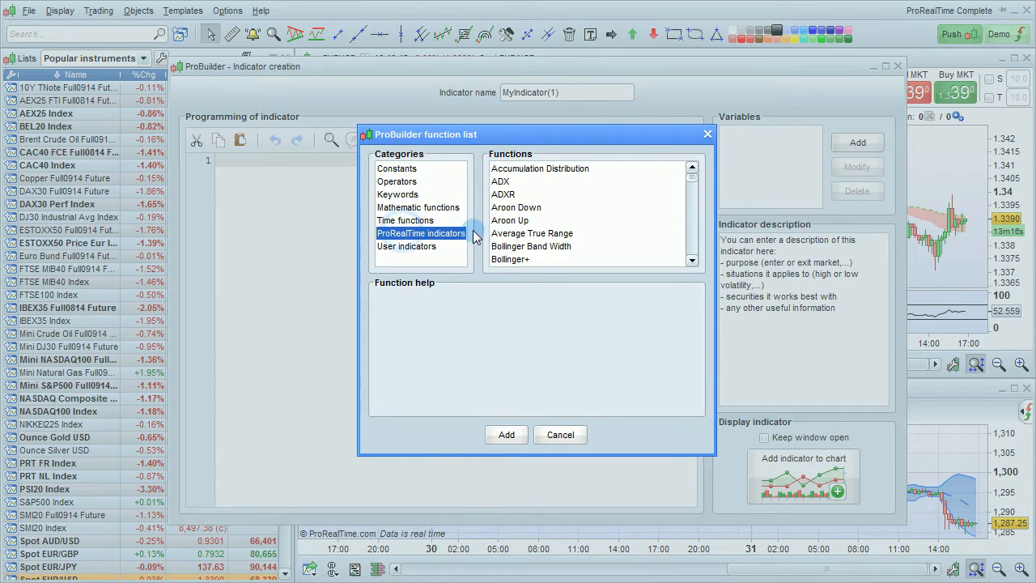
{"action": "left_click", "coordinate": [532, 233]}
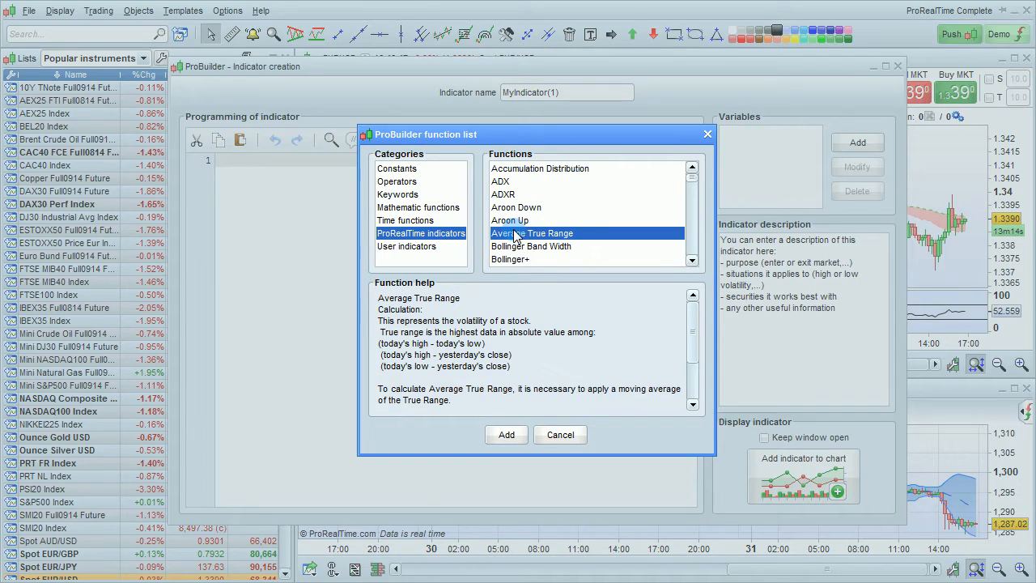
{"action": "mouse_move", "coordinate": [668, 348]}
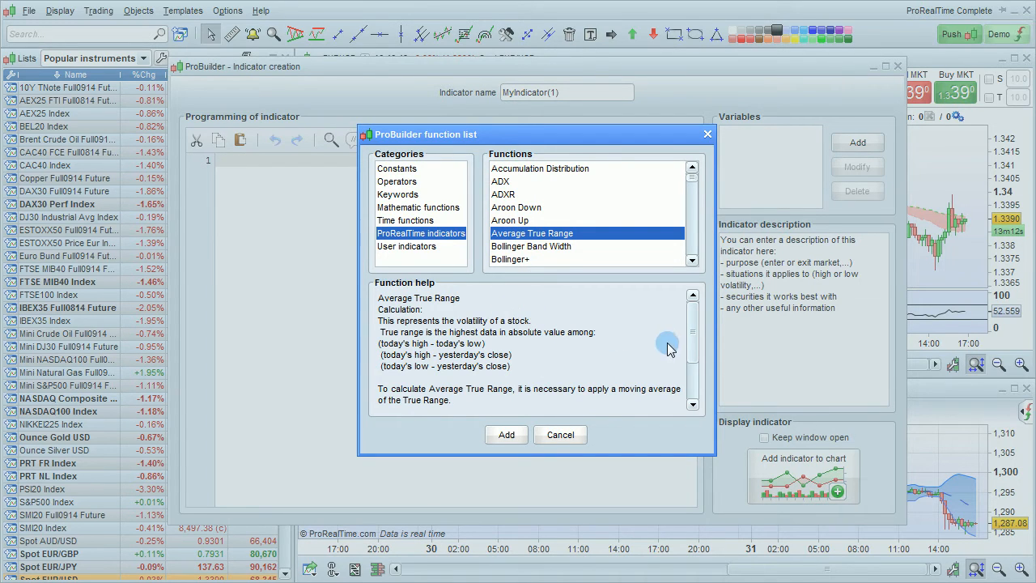
{"action": "scroll", "scroll_direction": "down", "scroll_amount": 3}
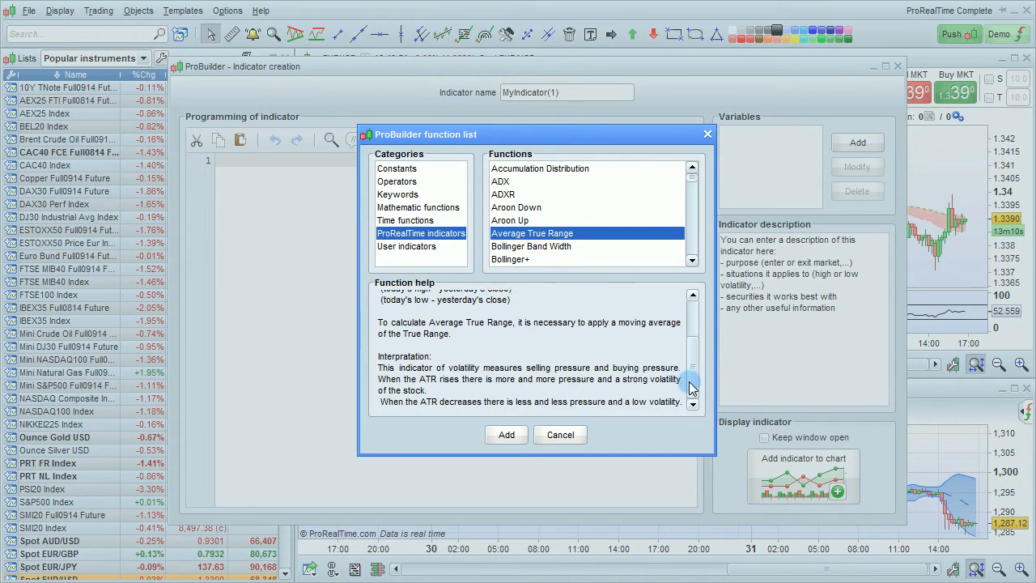